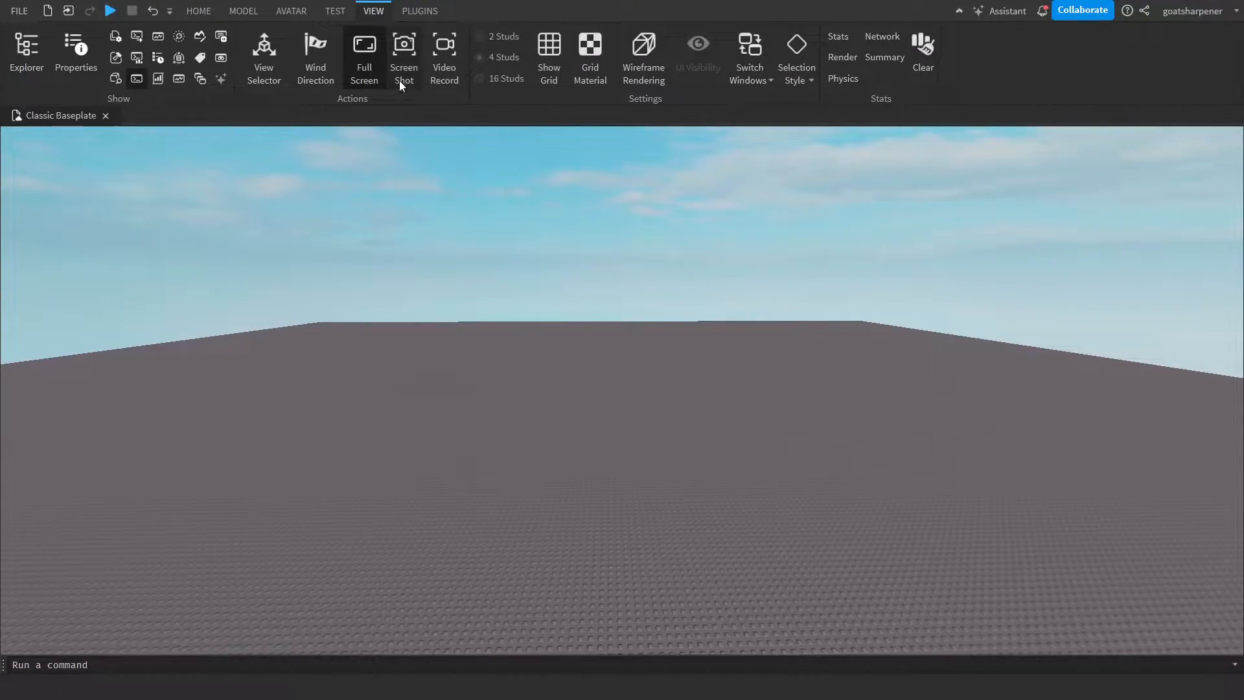
Open the Explorer panel showing Workspace, Players, Lighting and other services
left_click(26, 51)
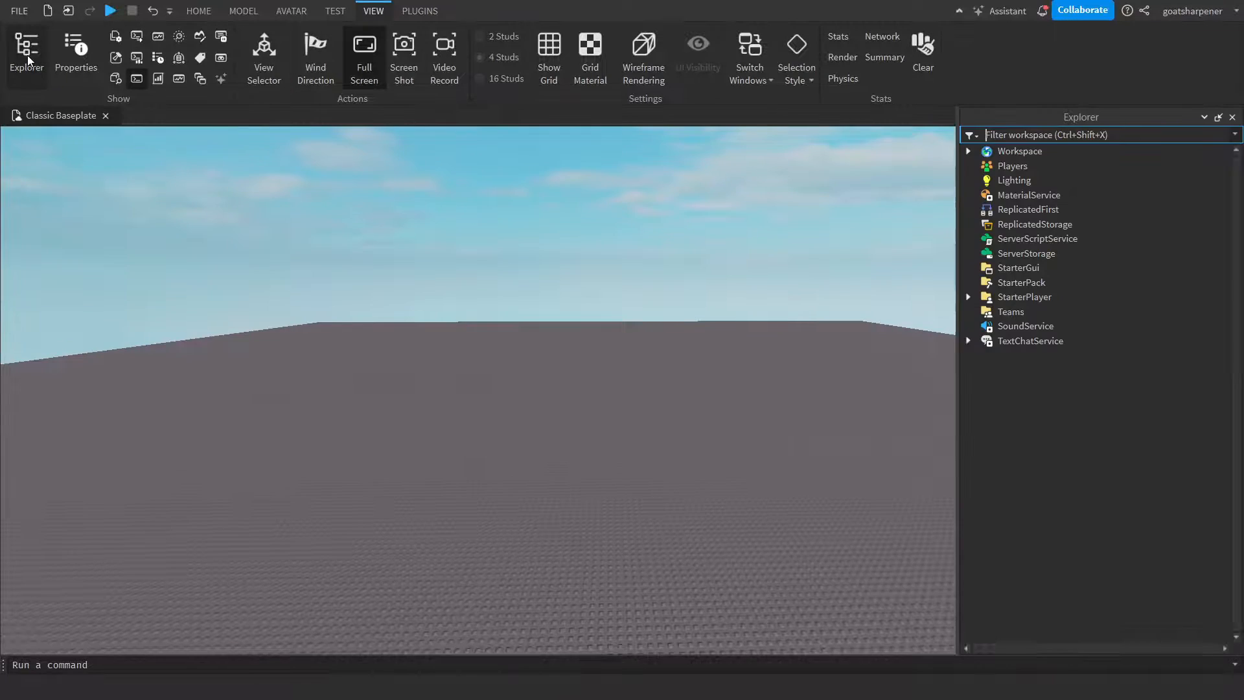
left_click(75, 56)
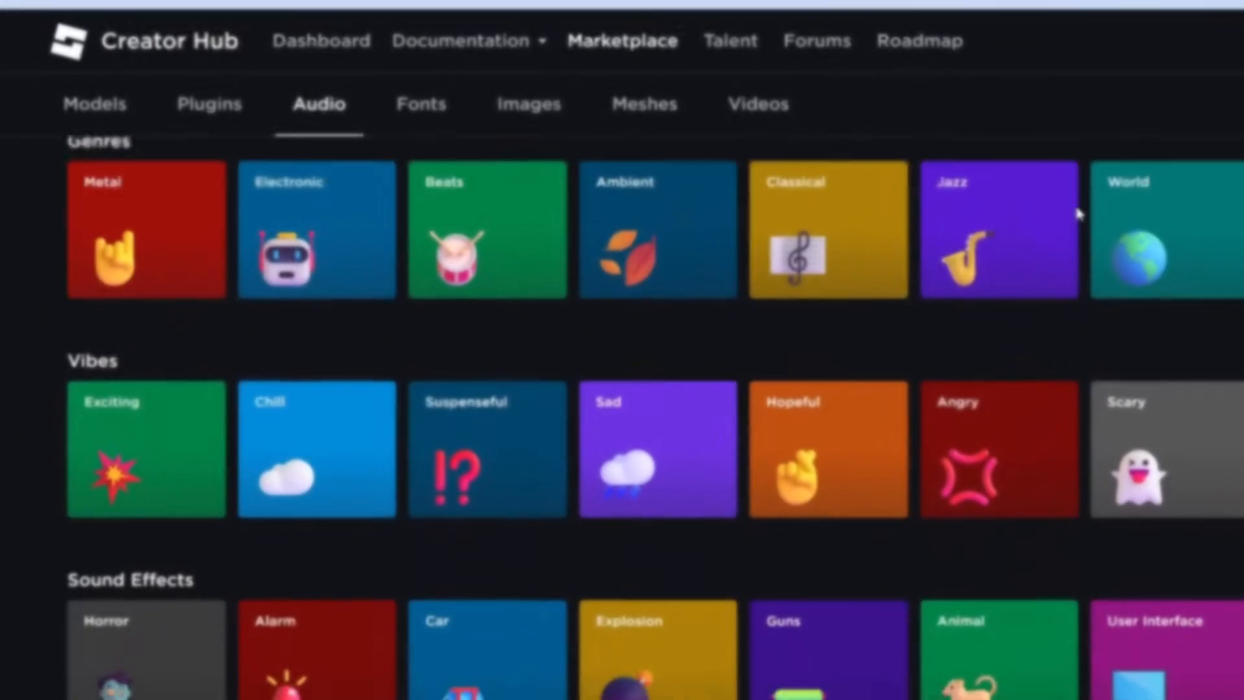
Scroll the audio marketplace past Genres to reveal the Vibes and Sound Effects rows
scroll("down", 3)
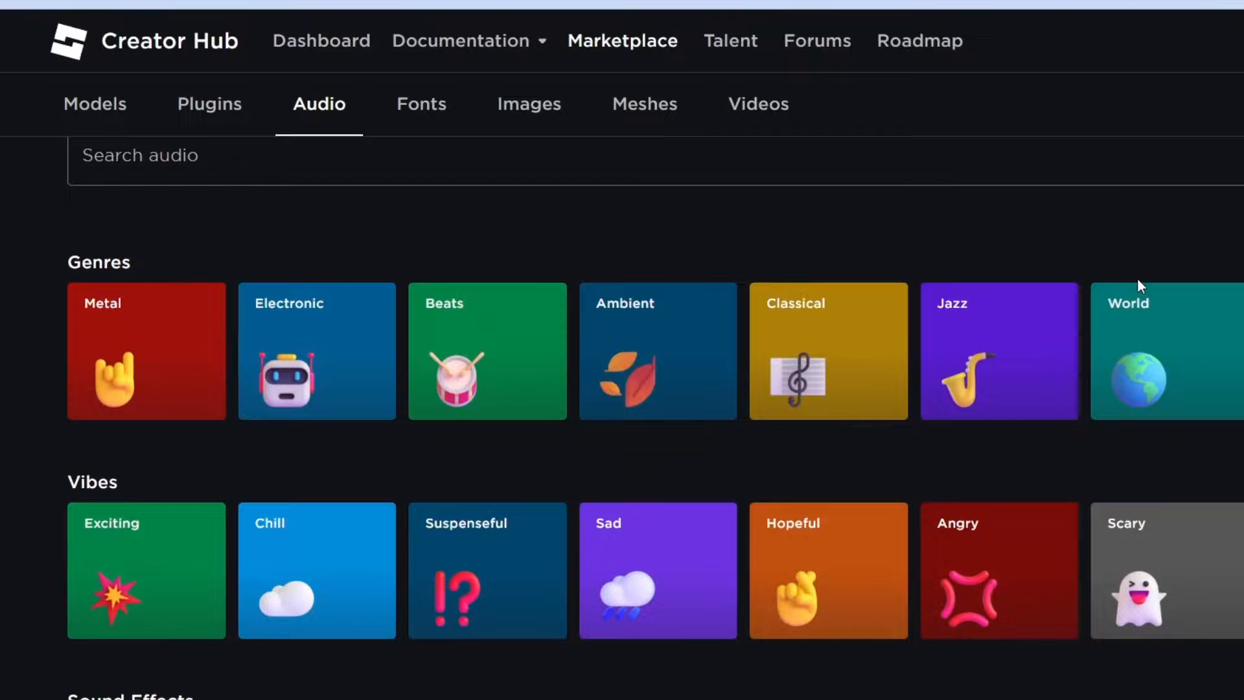
scroll("down", 3)
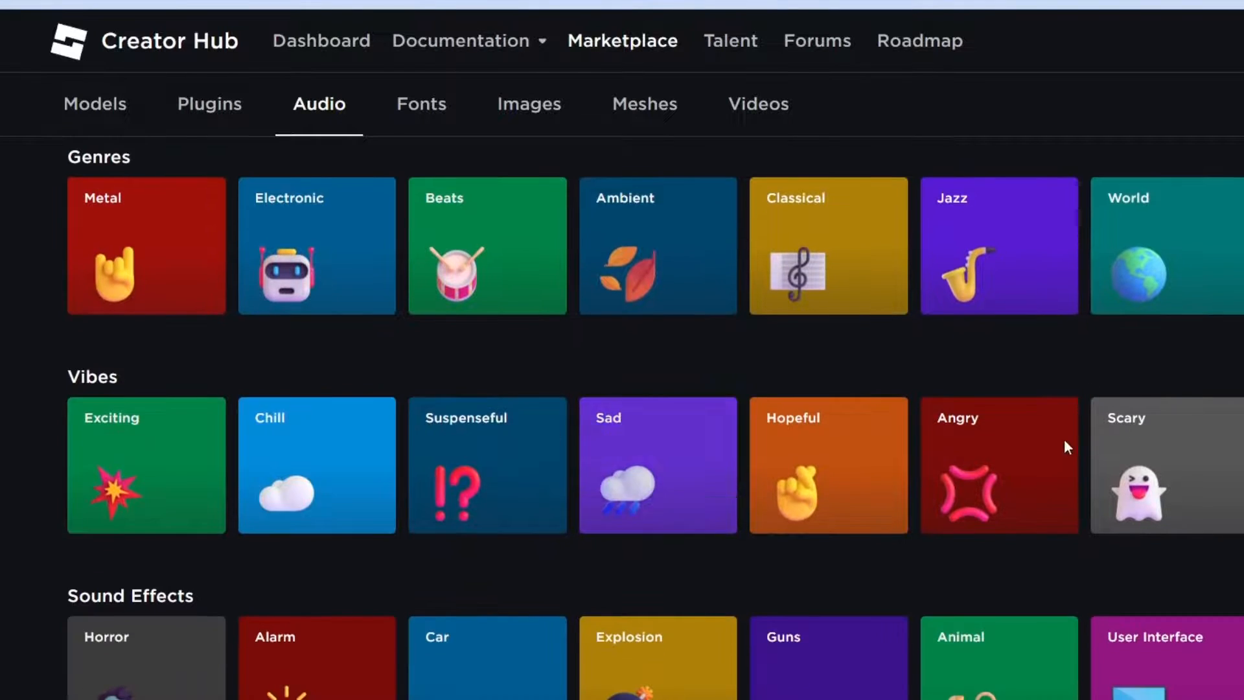
scroll("down", 3)
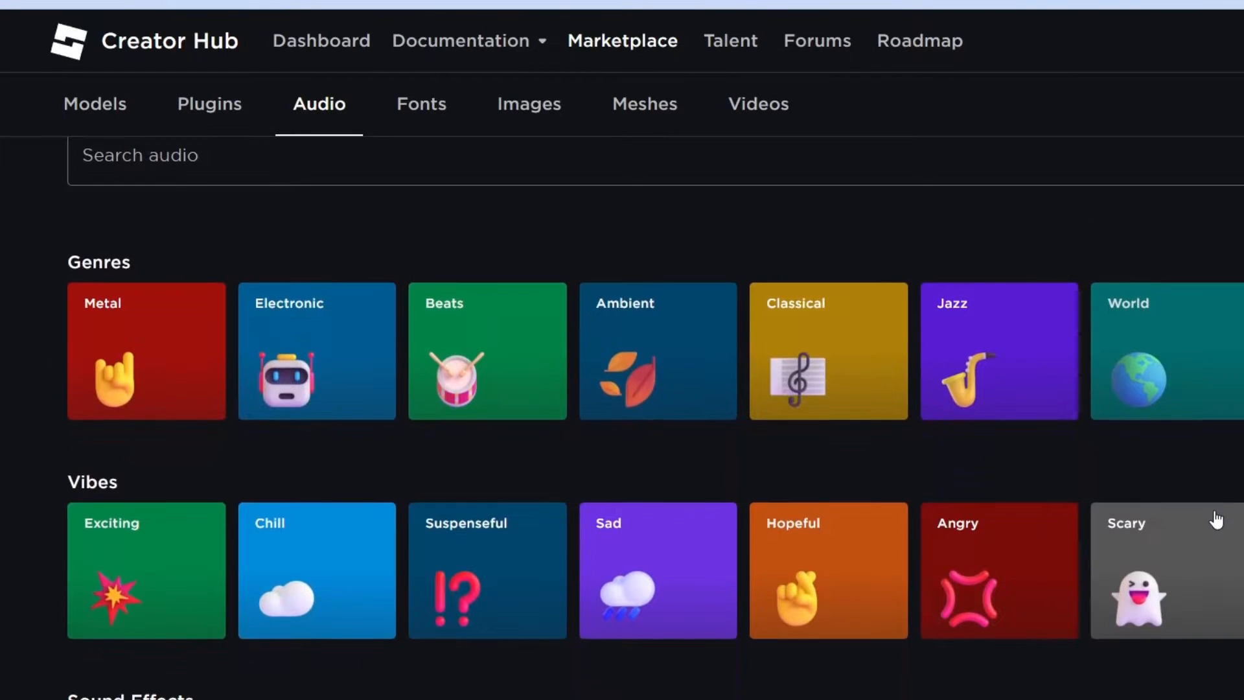
scroll("down", 3)
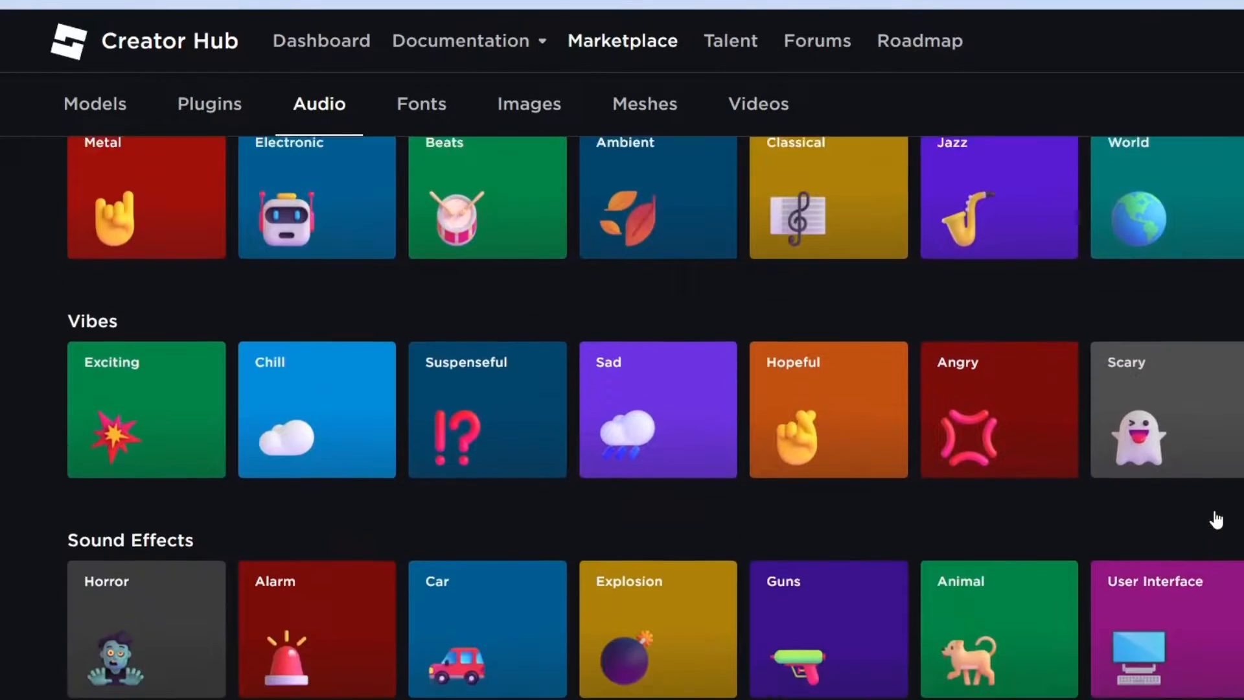
scroll("down", 3)
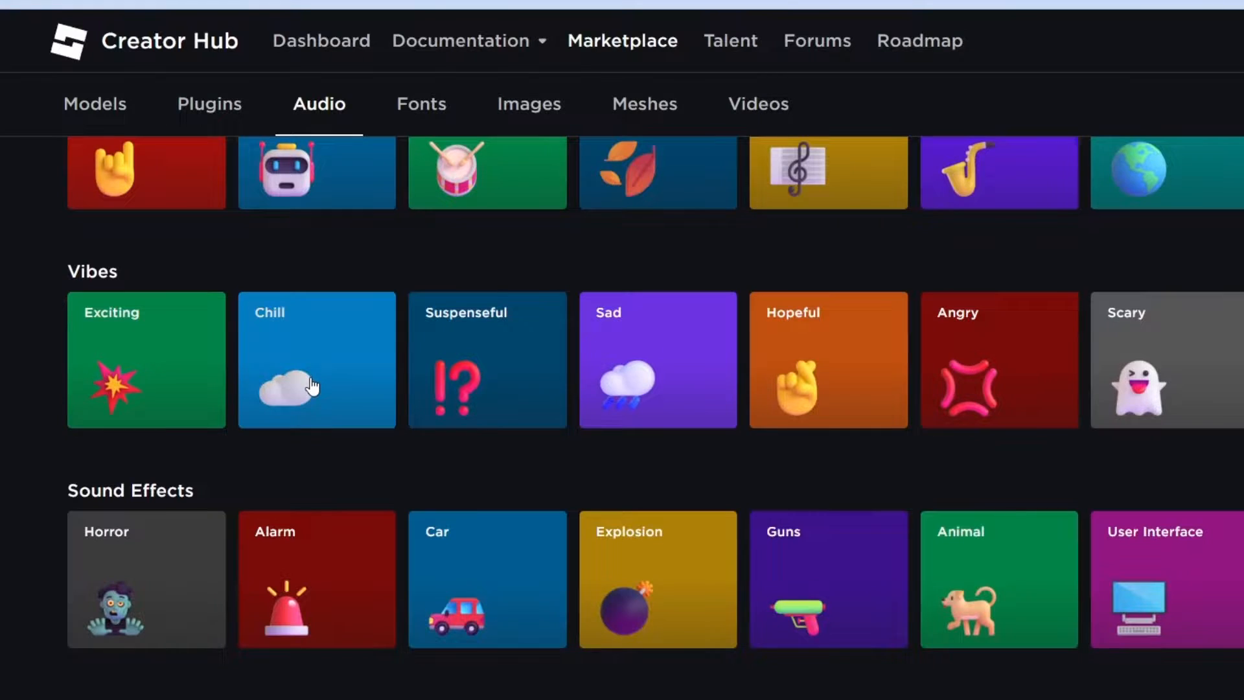
Open the Chill vibe audio list and preview the Piano Music track
left_click(315, 360)
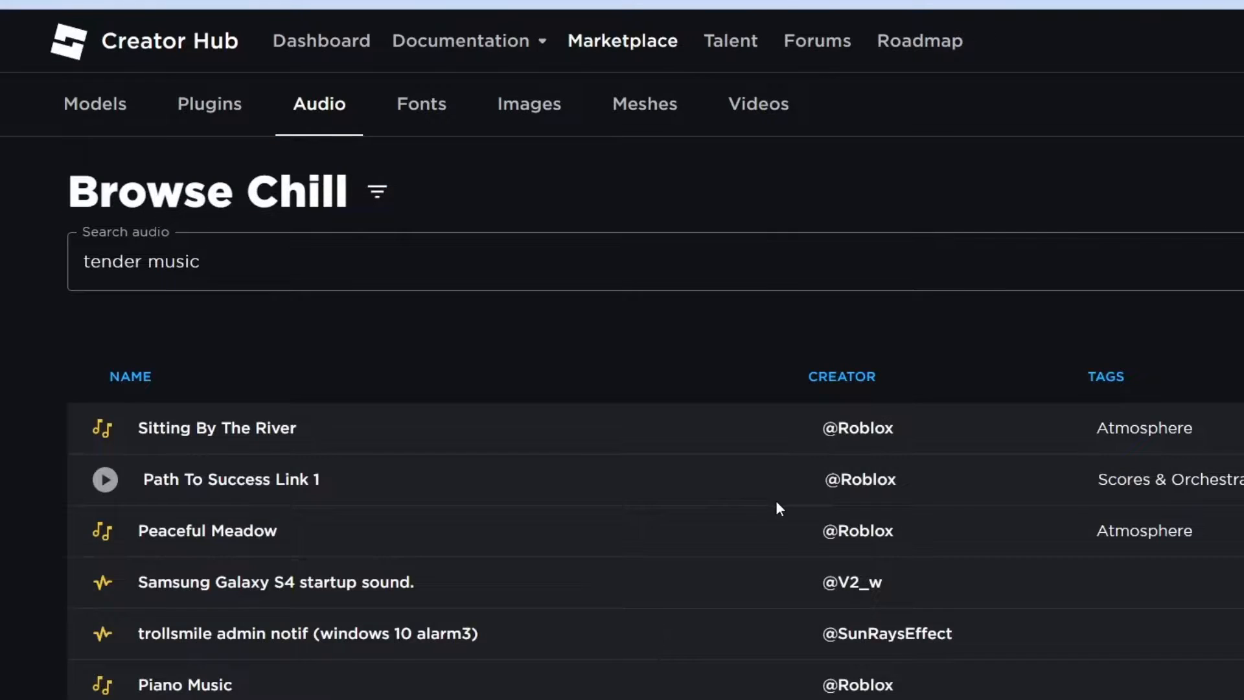
scroll("down", 3)
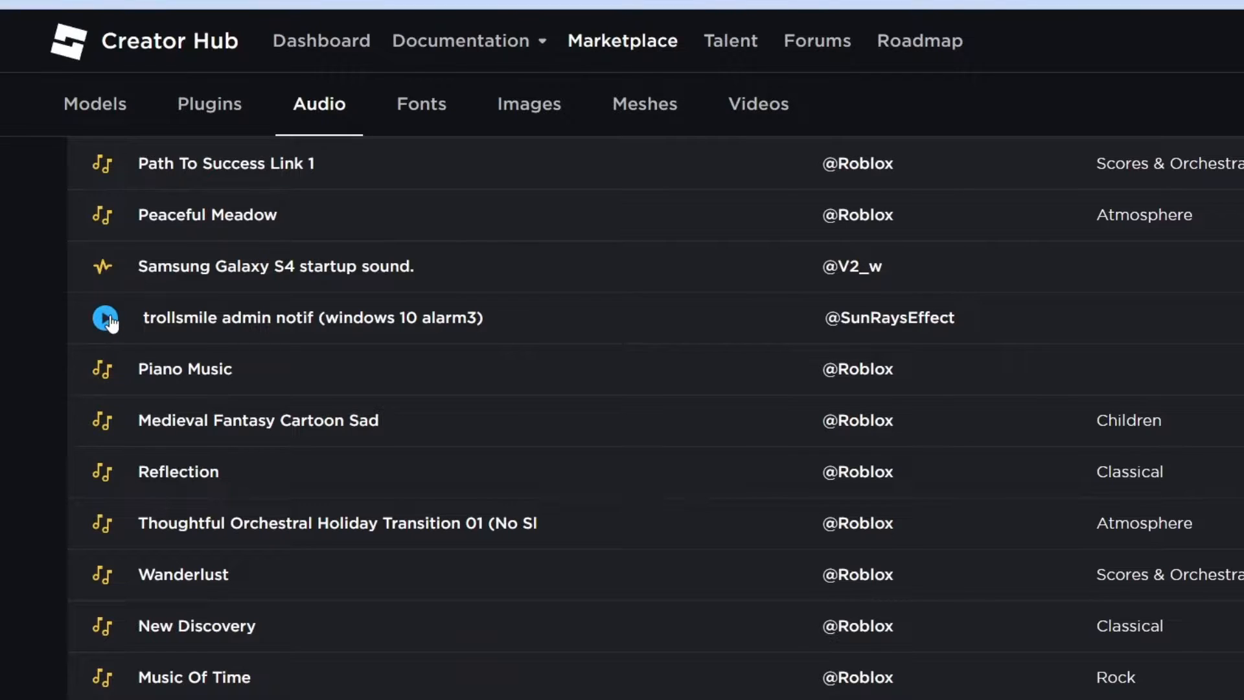
left_click(104, 368)
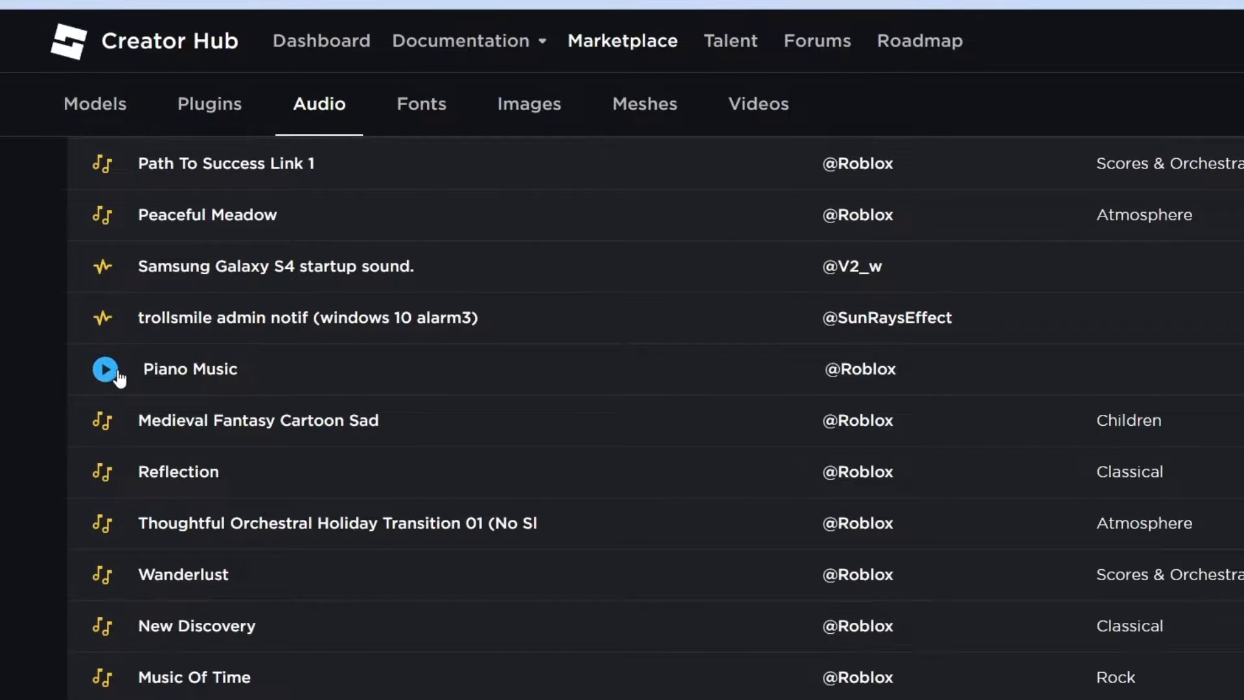
left_click(104, 368)
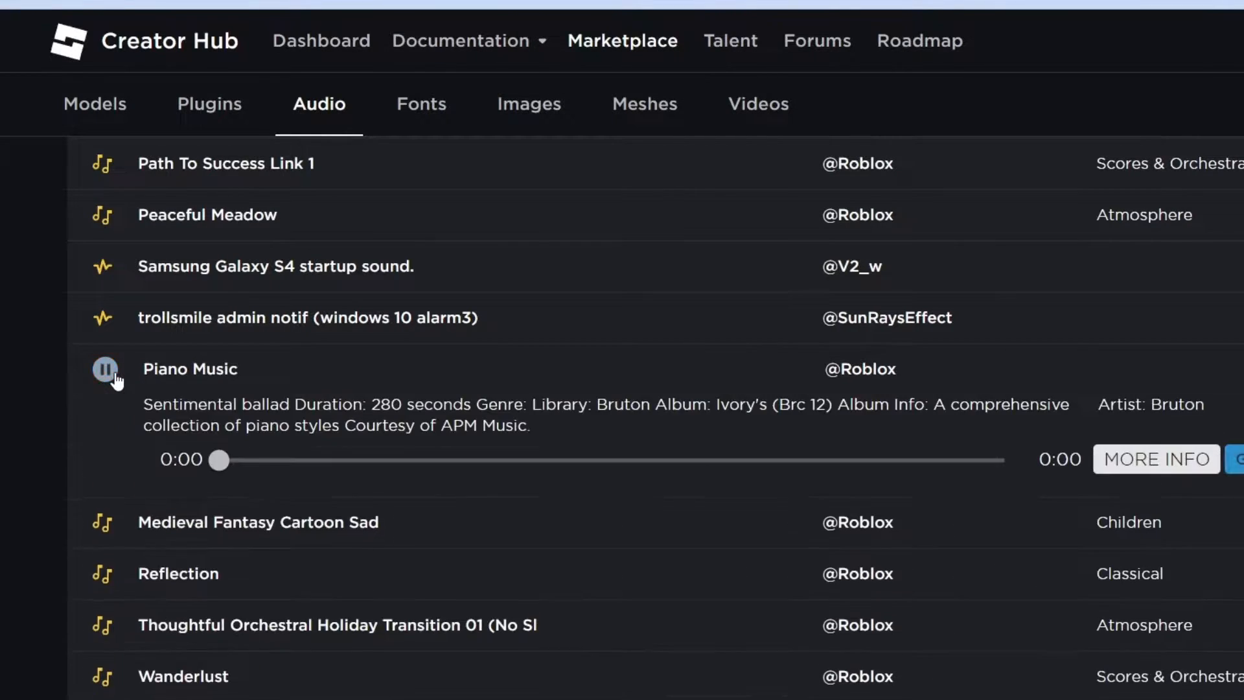
left_click(104, 368)
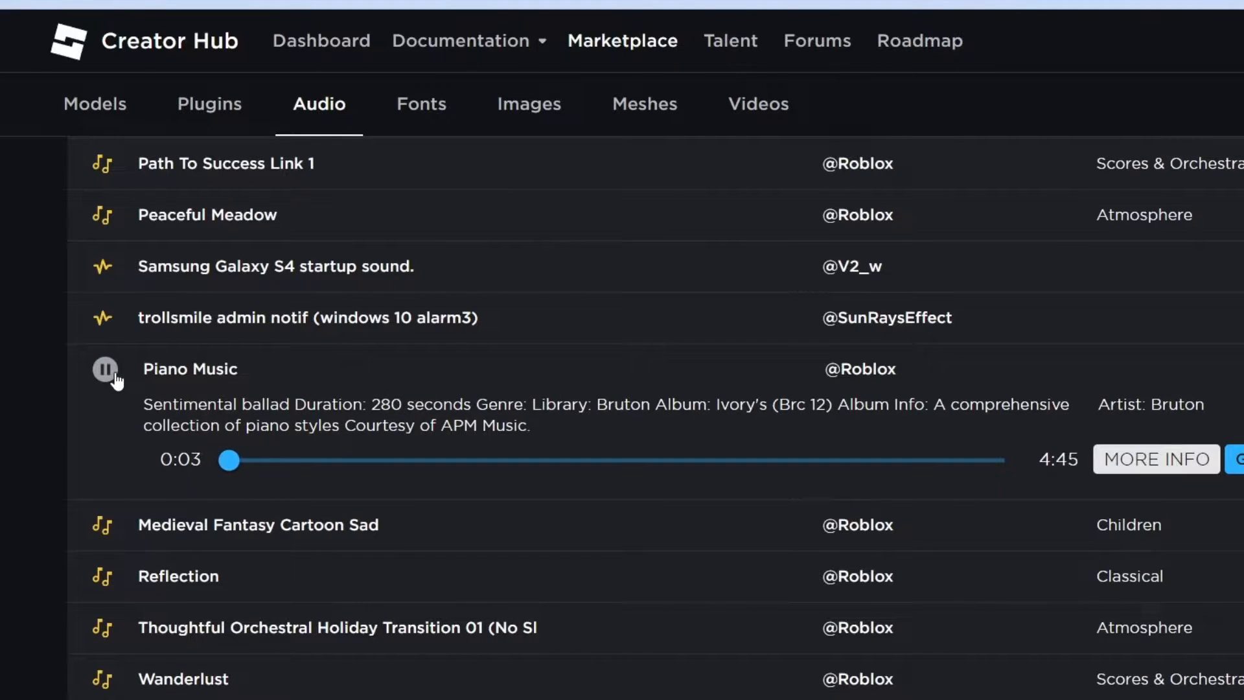
Scroll down the Chill list and preview the Relaxed Scene track
scroll("down", 3)
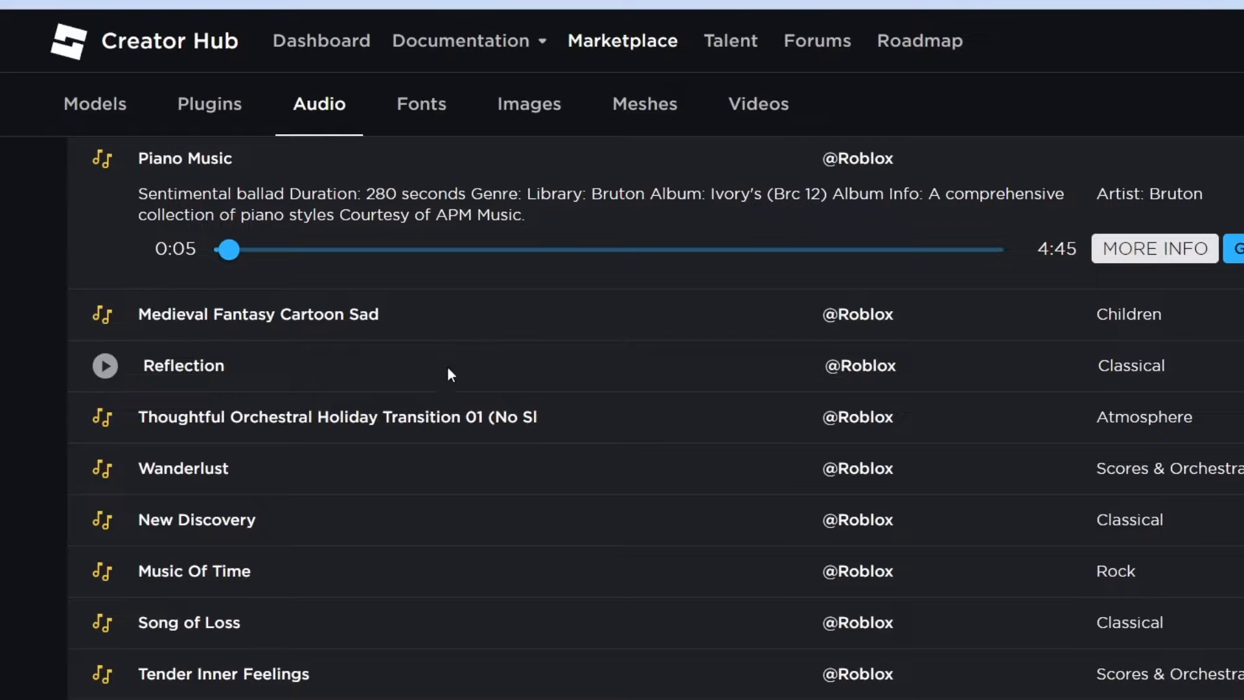
scroll("down", 3)
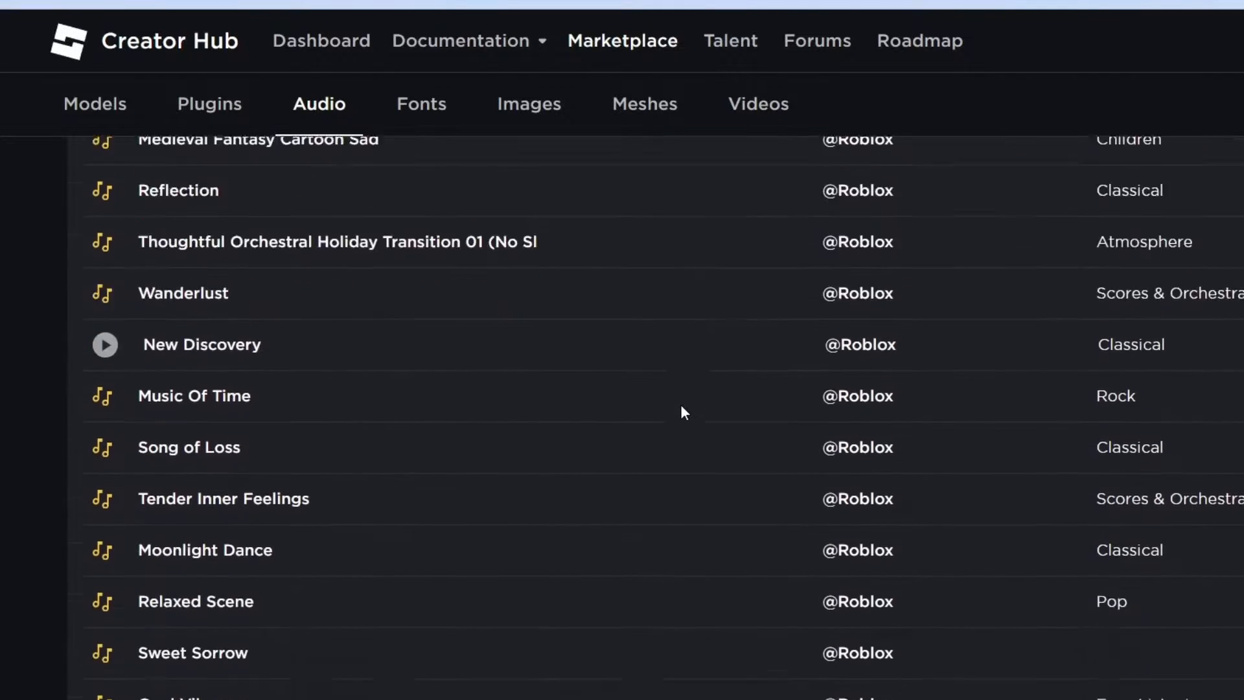
scroll("down", 3)
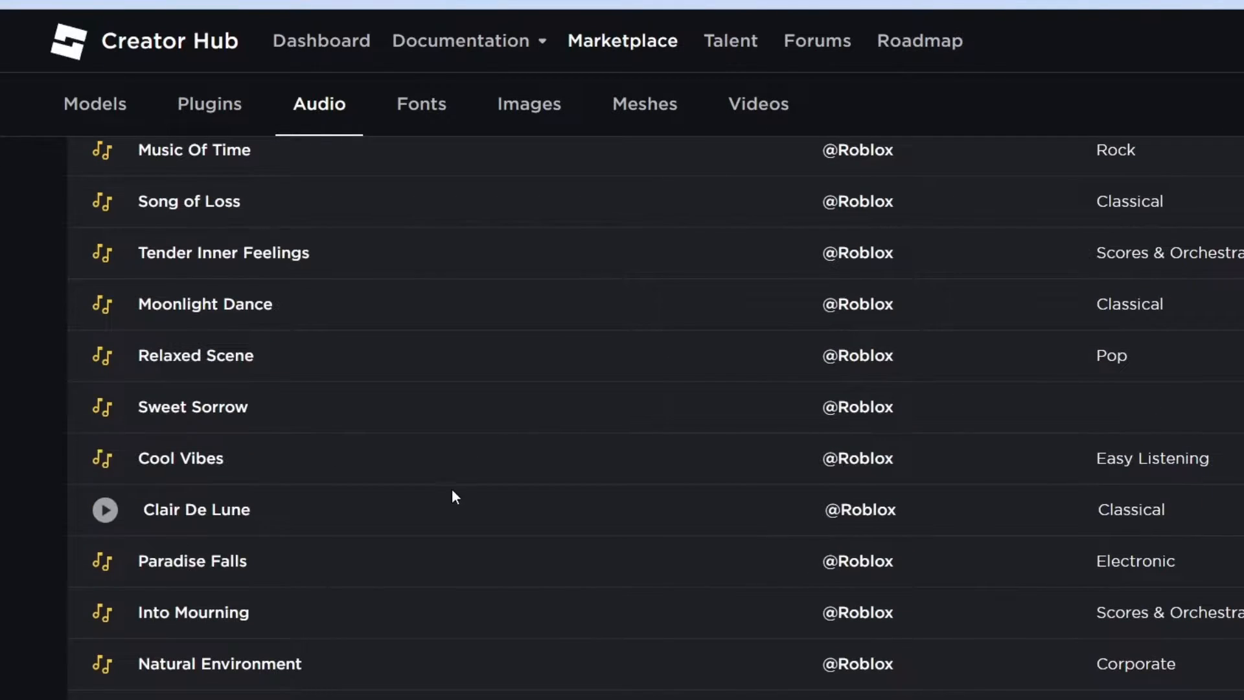
left_click(104, 355)
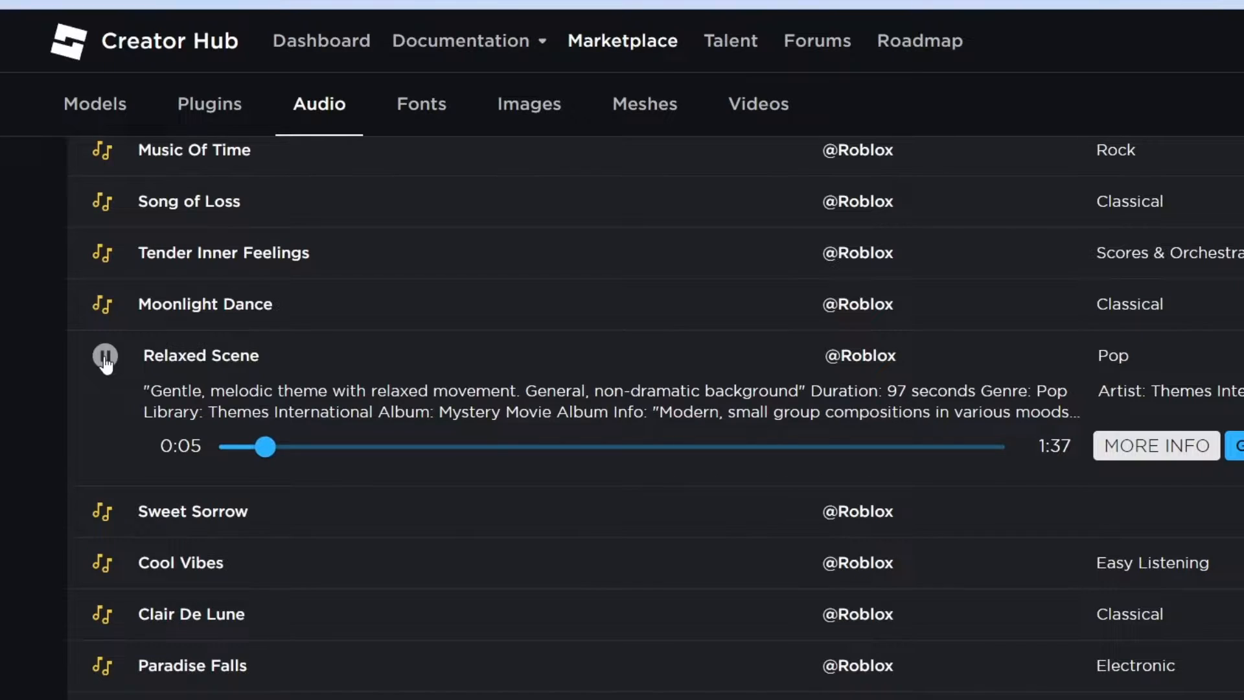
Get the Relaxed Scene audio track from the marketplace
left_click(105, 354)
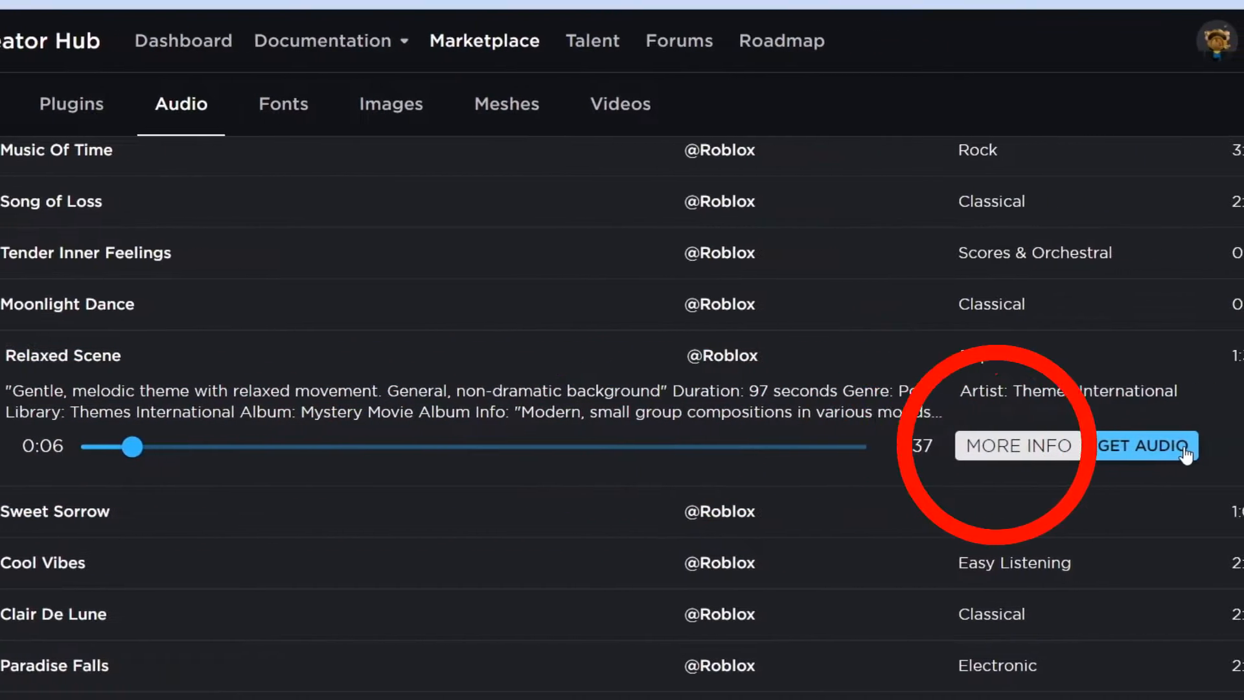
left_click(1141, 445)
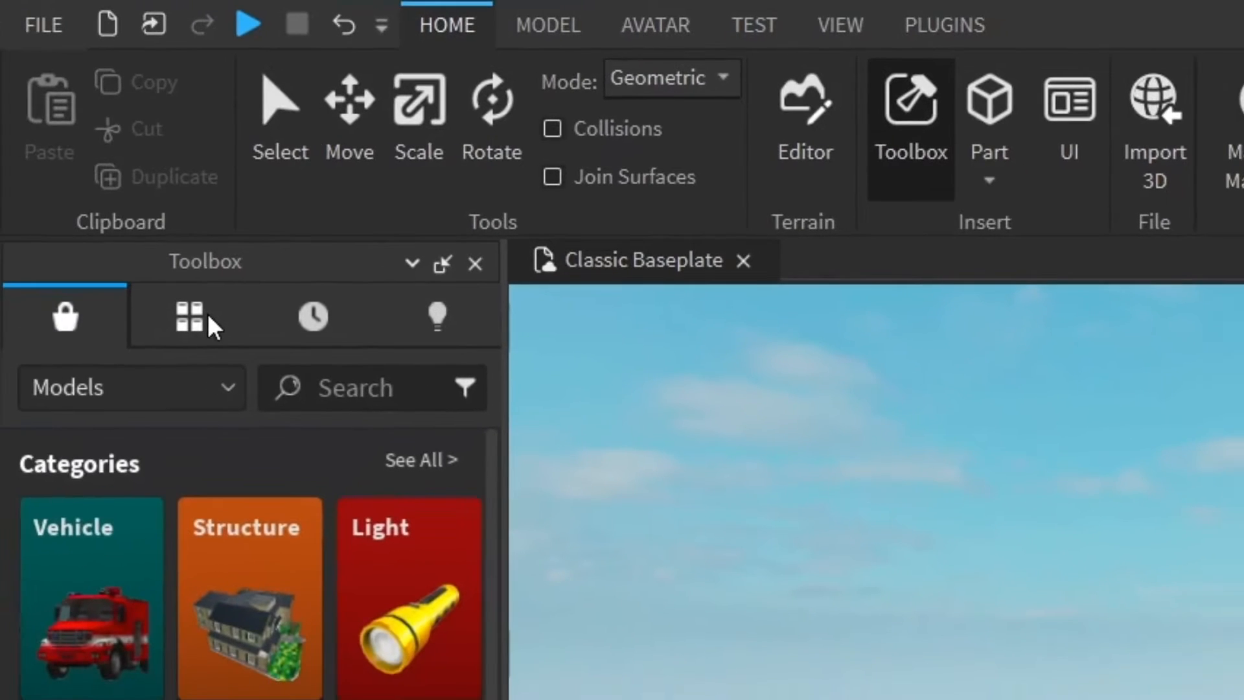
mouse_move(189, 316)
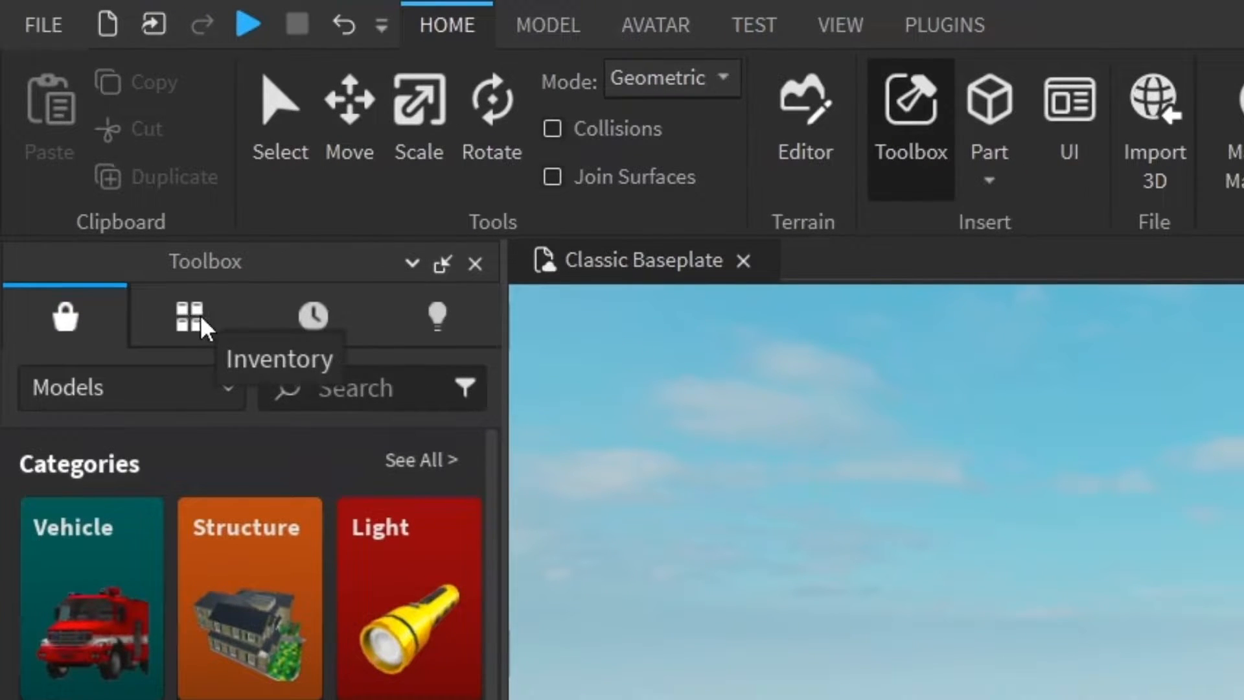
Insert Relaxed Scene from the Toolbox Inventory's My Audio list into Workspace
left_click(188, 315)
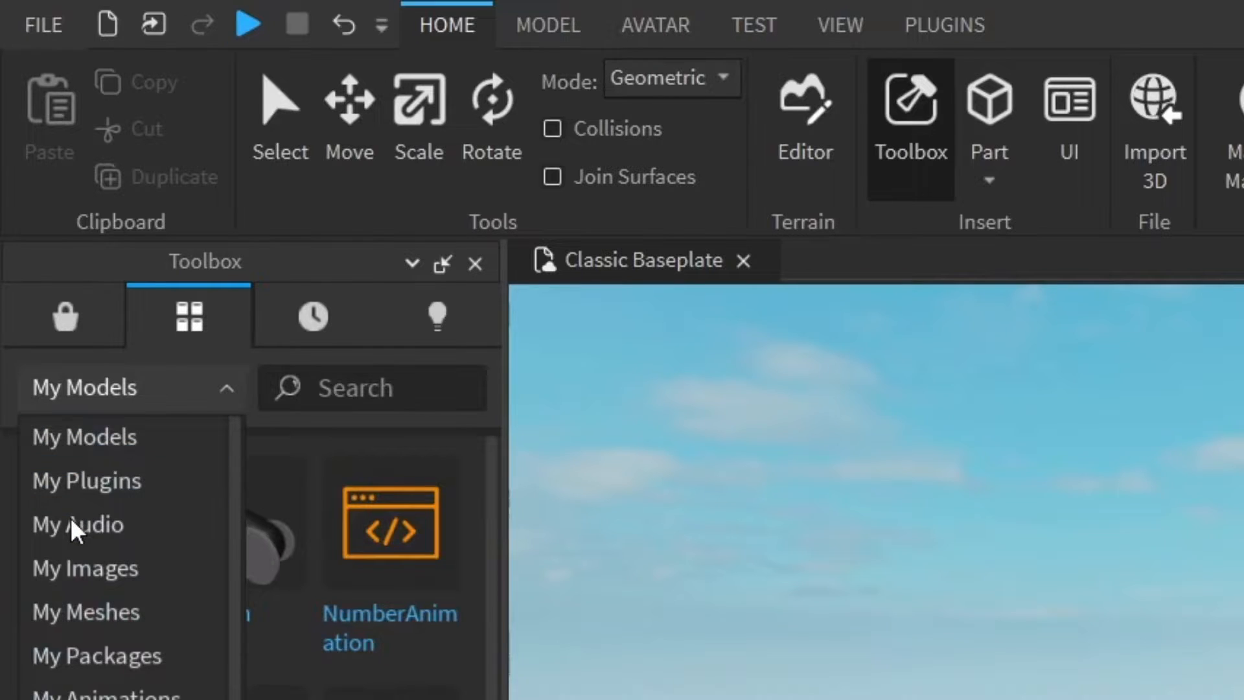
left_click(77, 523)
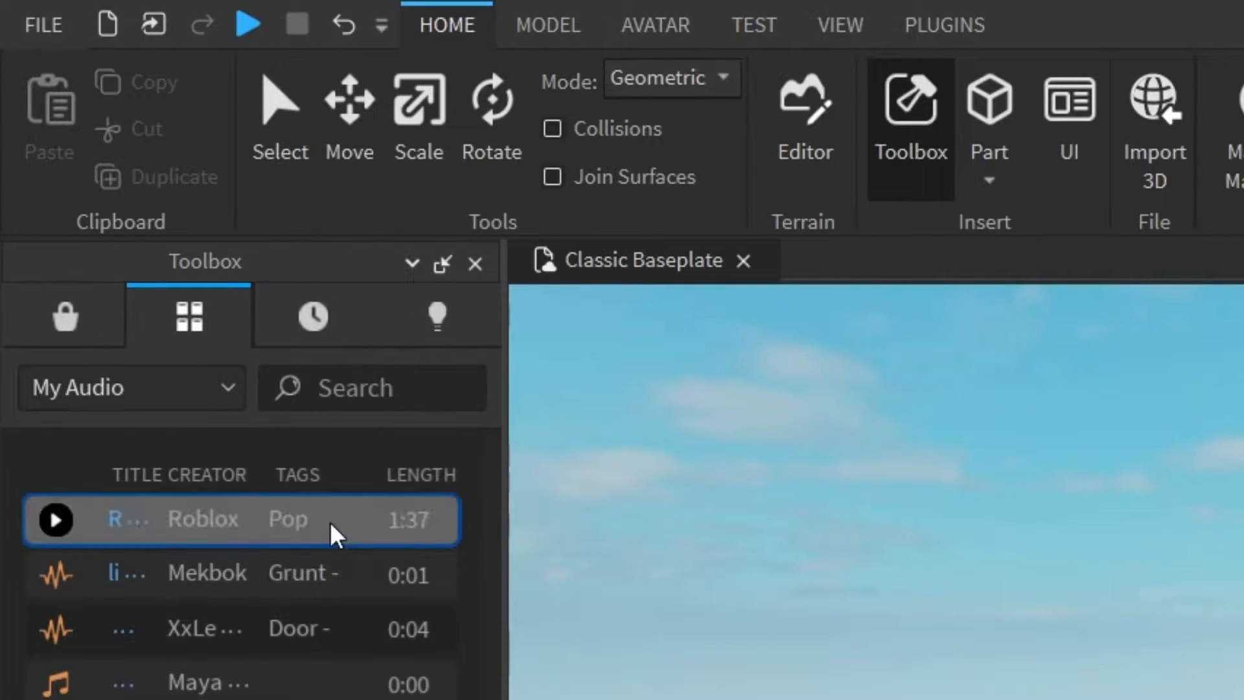
left_click(238, 519)
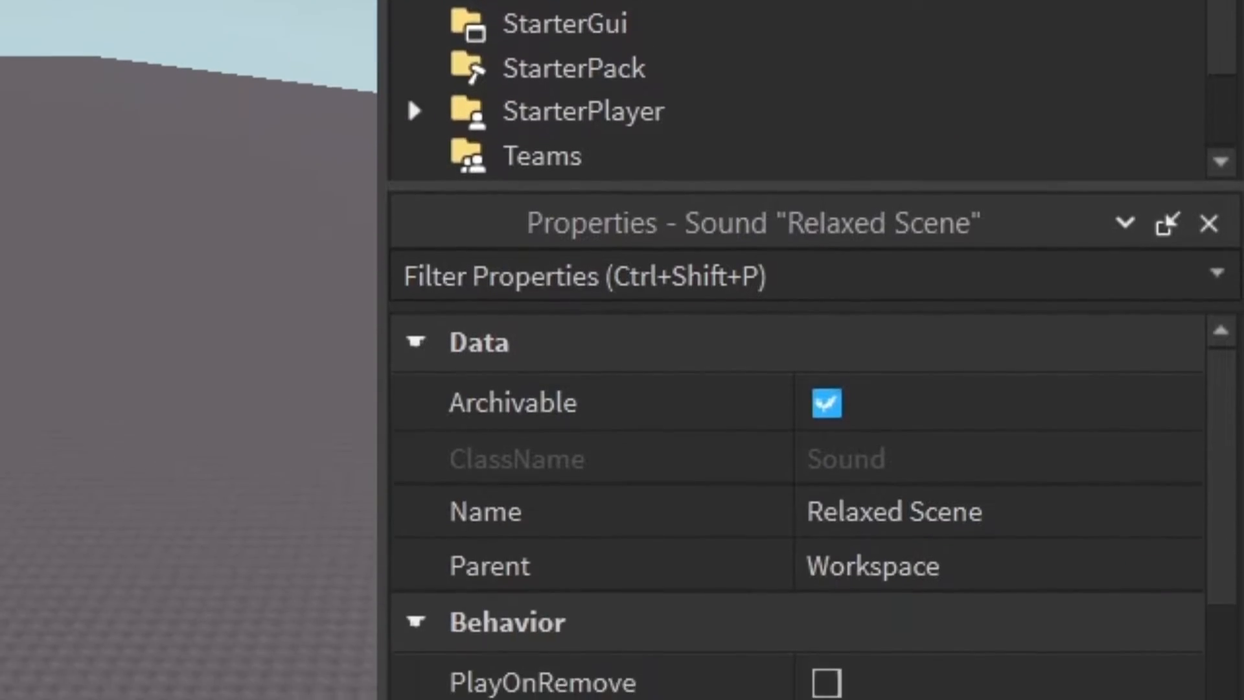
Enable Looped and Playing on the Relaxed Scene sound, then start a Play test
scroll("down", 3)
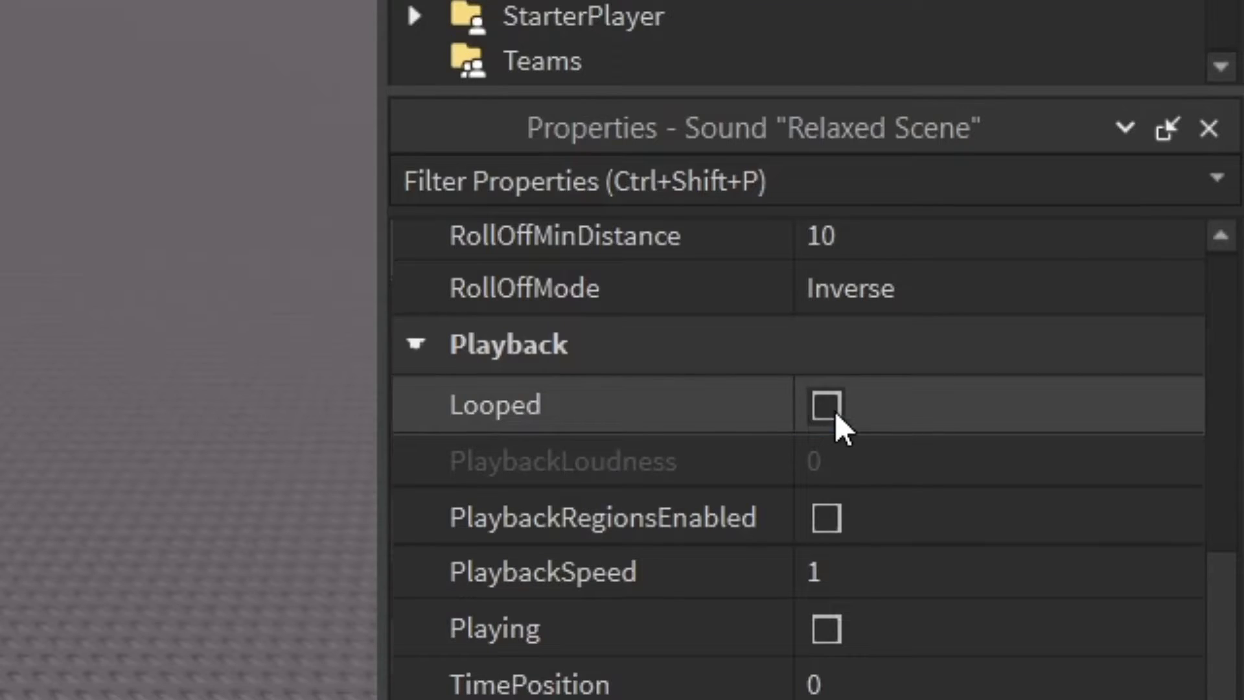
left_click(825, 404)
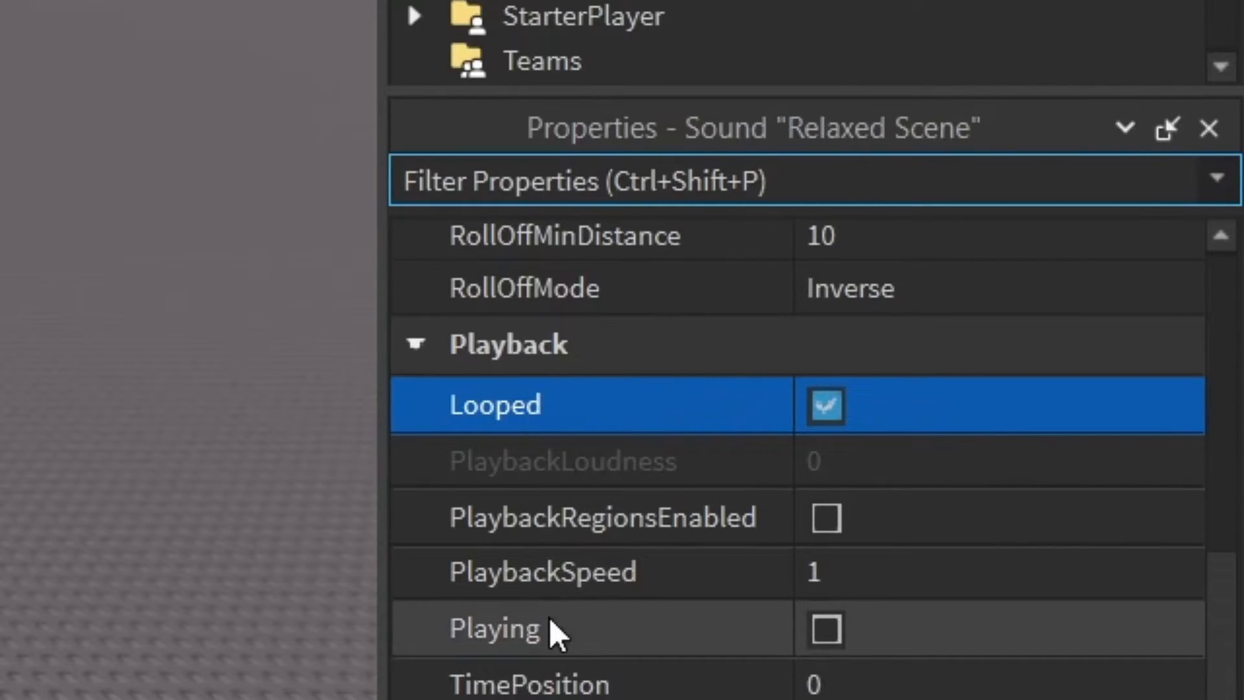
left_click(824, 629)
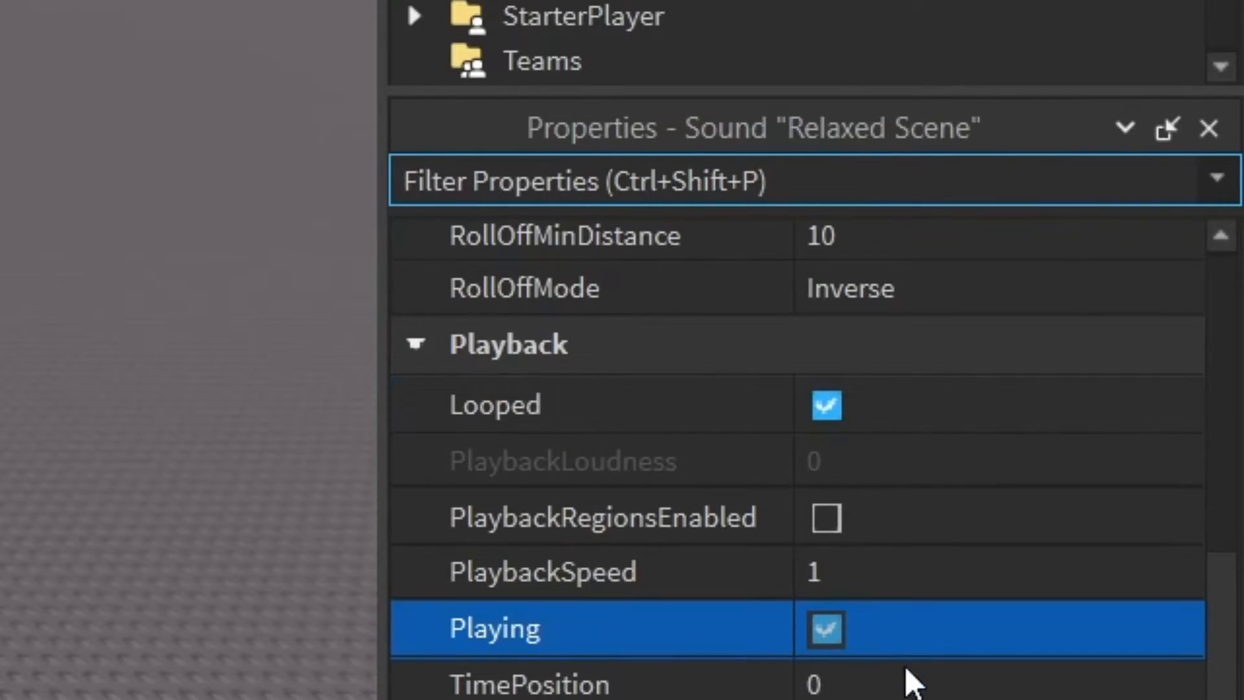
mouse_move(1035, 635)
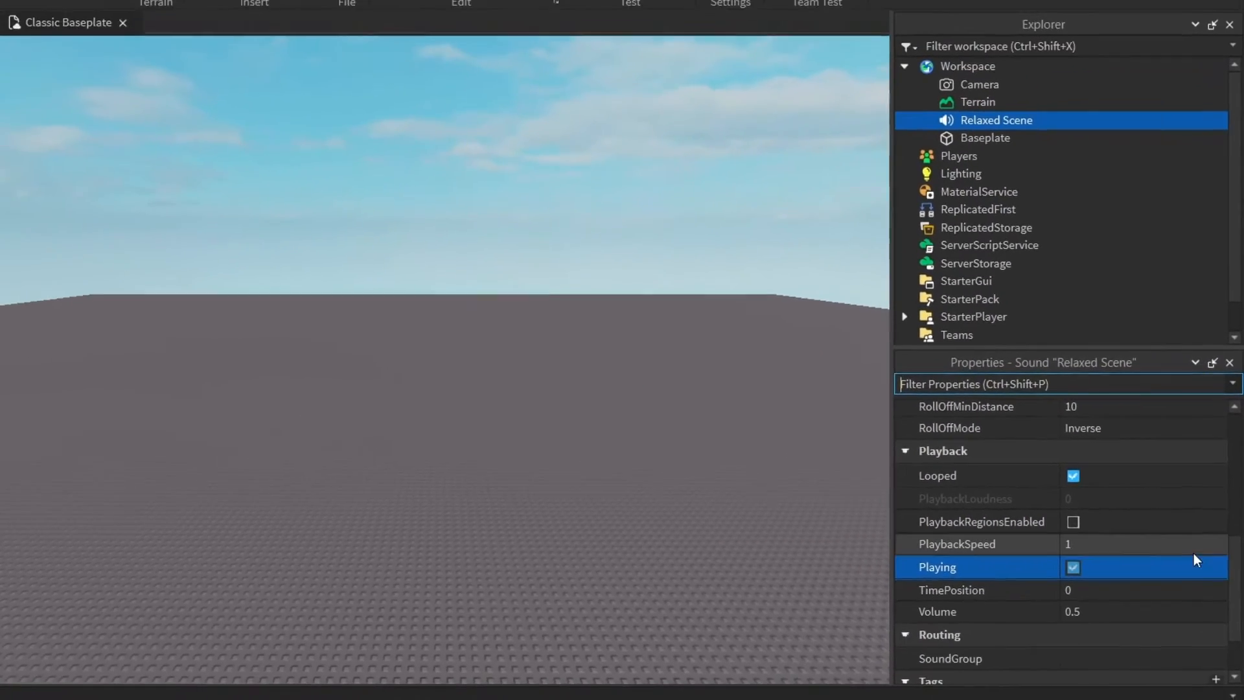
left_click(707, 44)
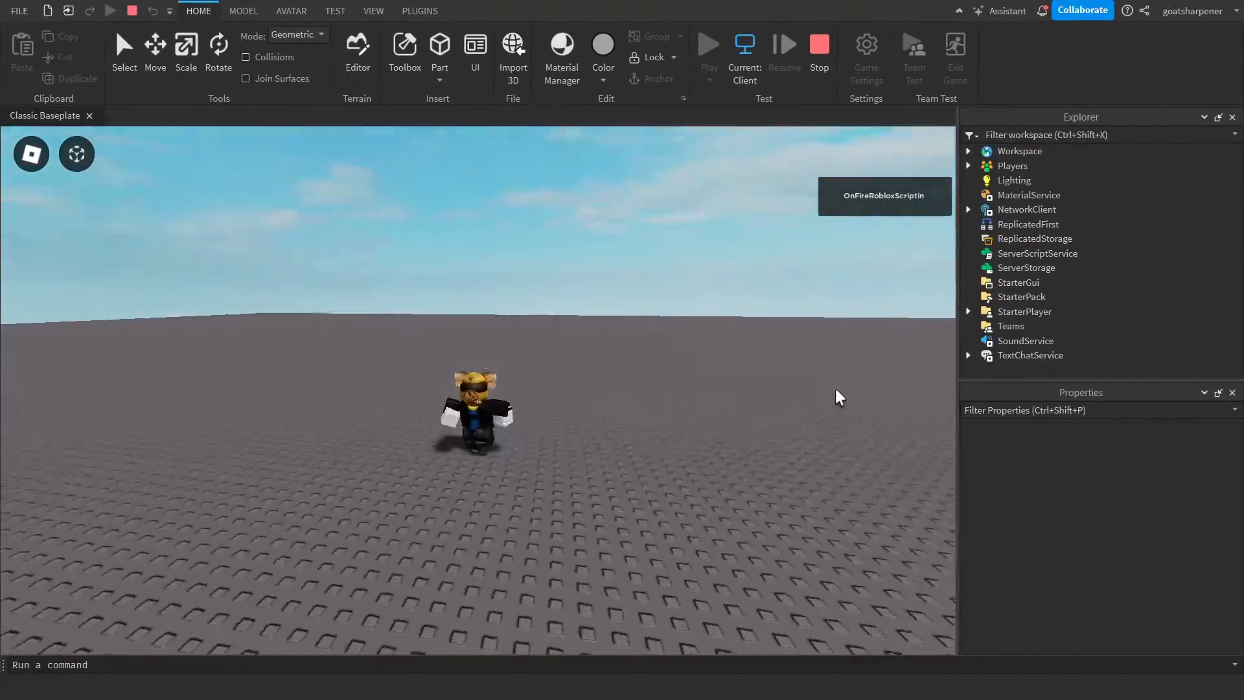